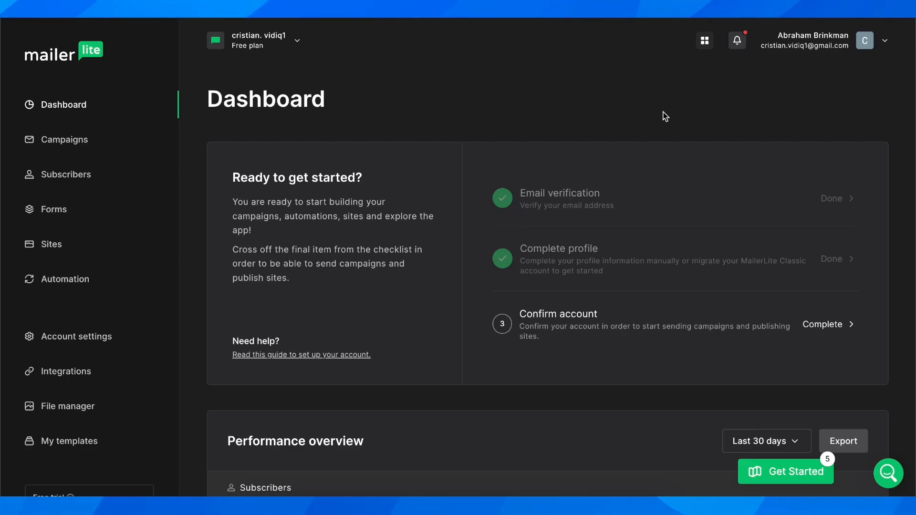
{"action": "mouse_move", "coordinate": [115, 121]}
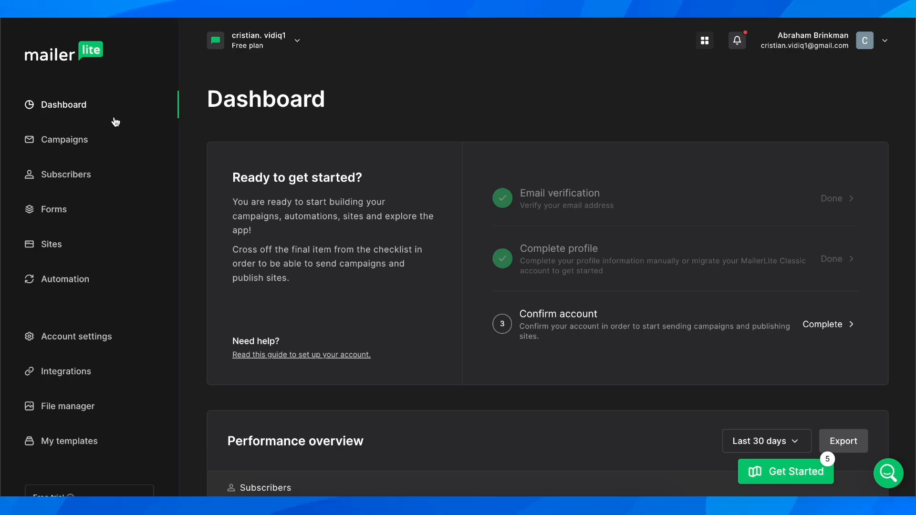
{"action": "mouse_move", "coordinate": [49, 245]}
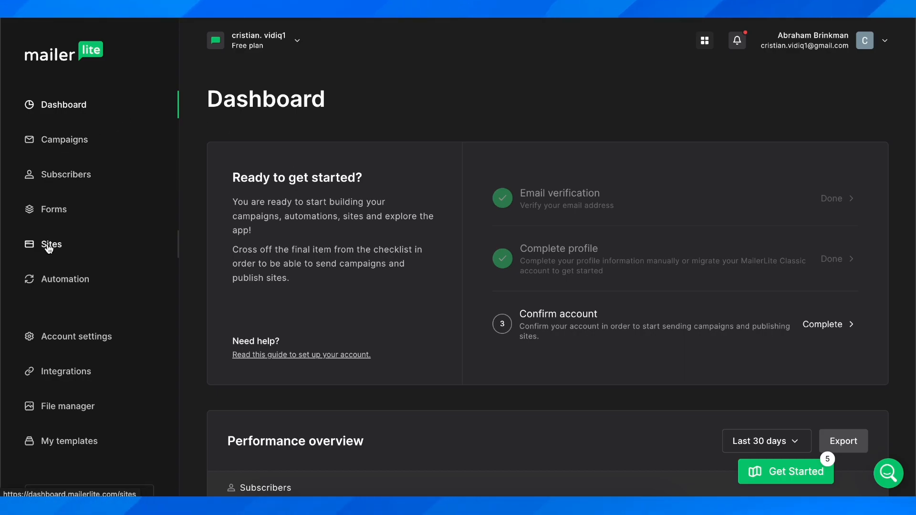
Open Sites from the sidebar to reach the empty Landing pages tab.
{"action": "left_click", "coordinate": [50, 244]}
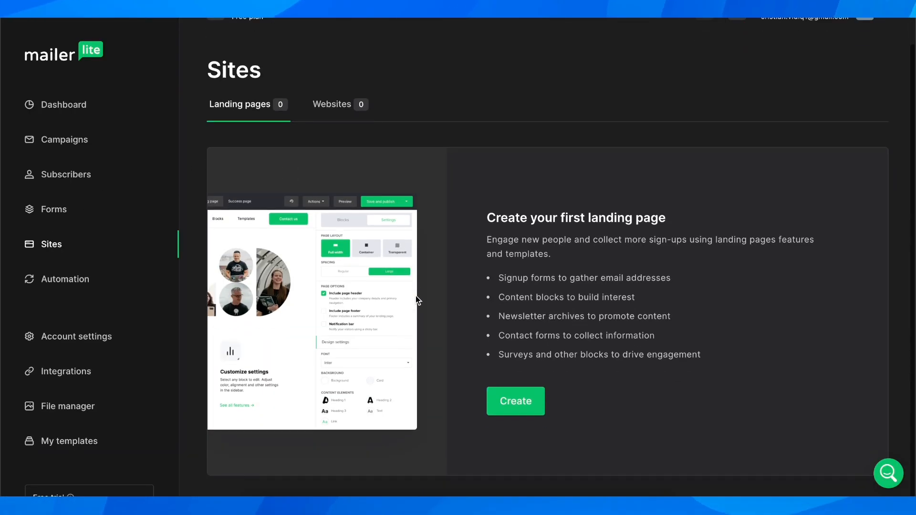
{"action": "mouse_move", "coordinate": [404, 348]}
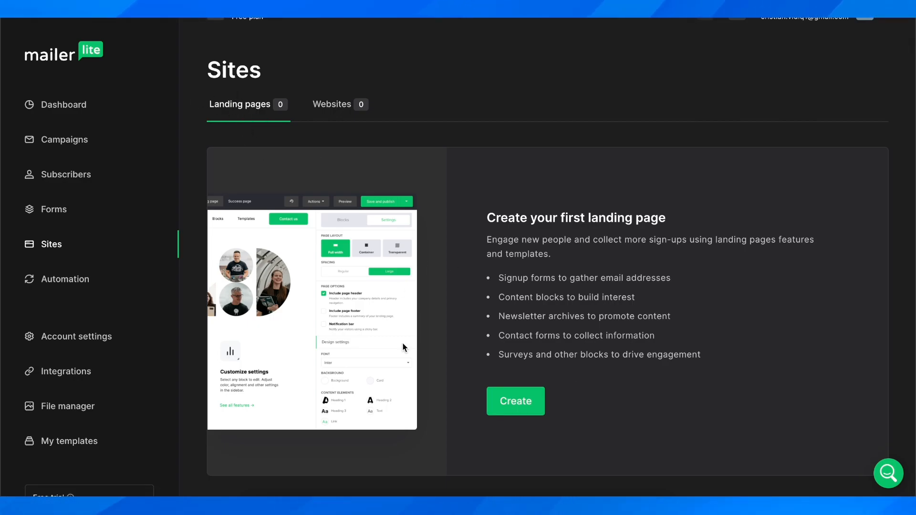
Create a new landing page site named 'test'.
{"action": "left_click", "coordinate": [515, 402]}
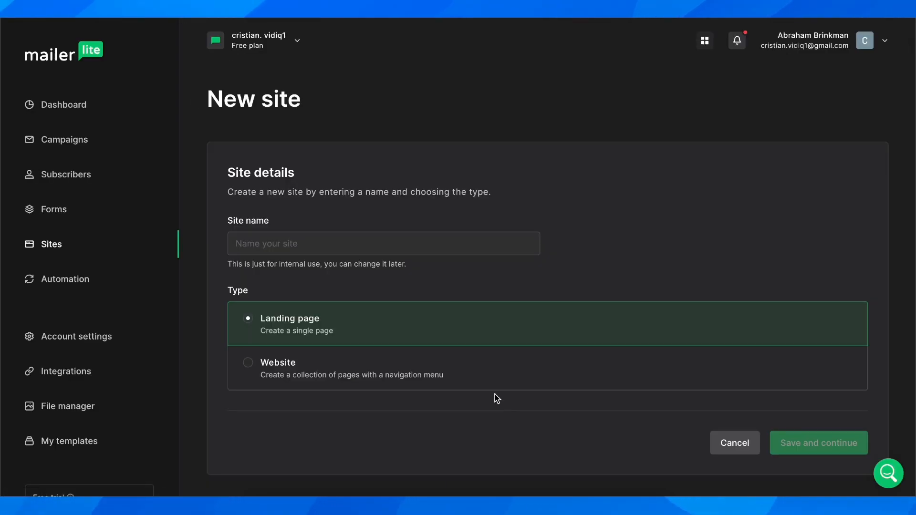
{"action": "type", "text": "t"}
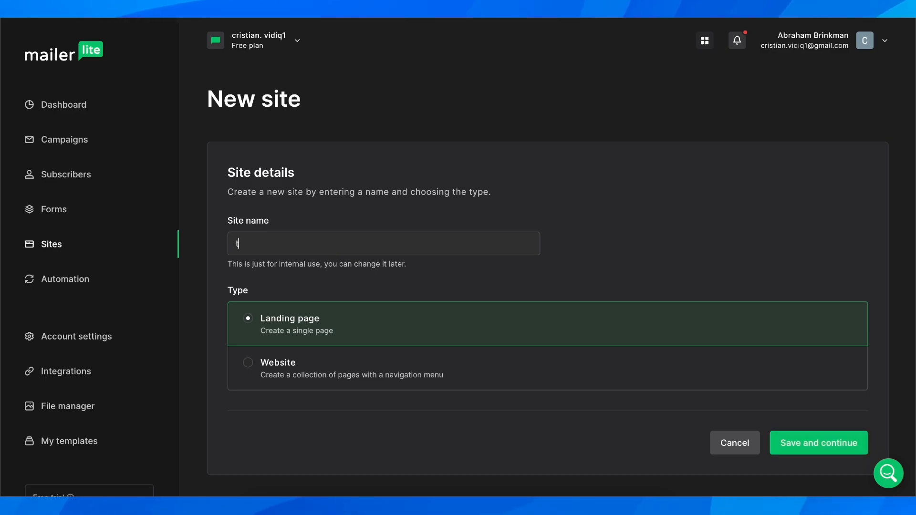
{"action": "type", "text": "est"}
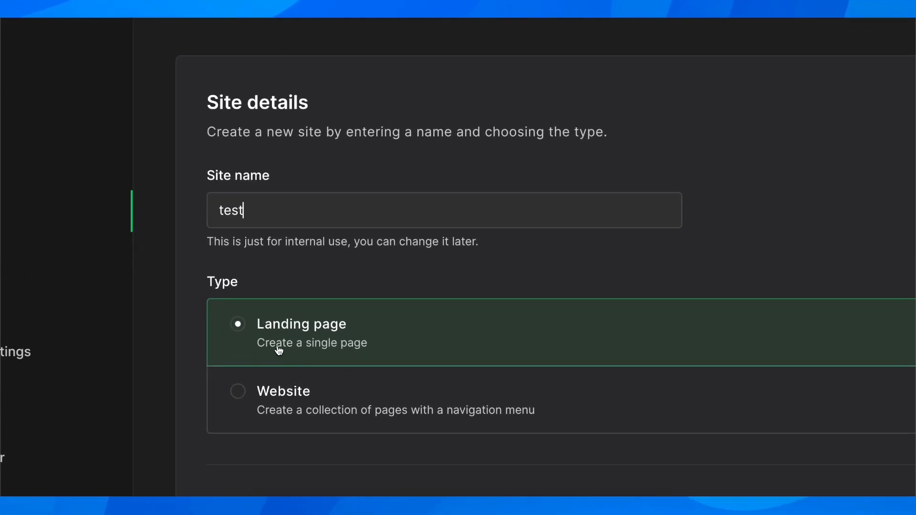
{"action": "mouse_move", "coordinate": [314, 401]}
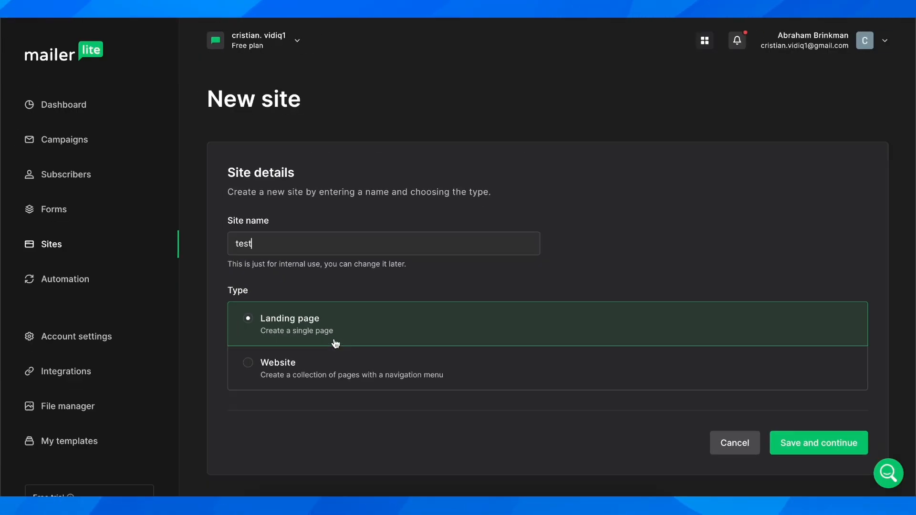
Save the site details and create the subscriber group 'test', leaving it checked.
{"action": "left_click", "coordinate": [817, 442]}
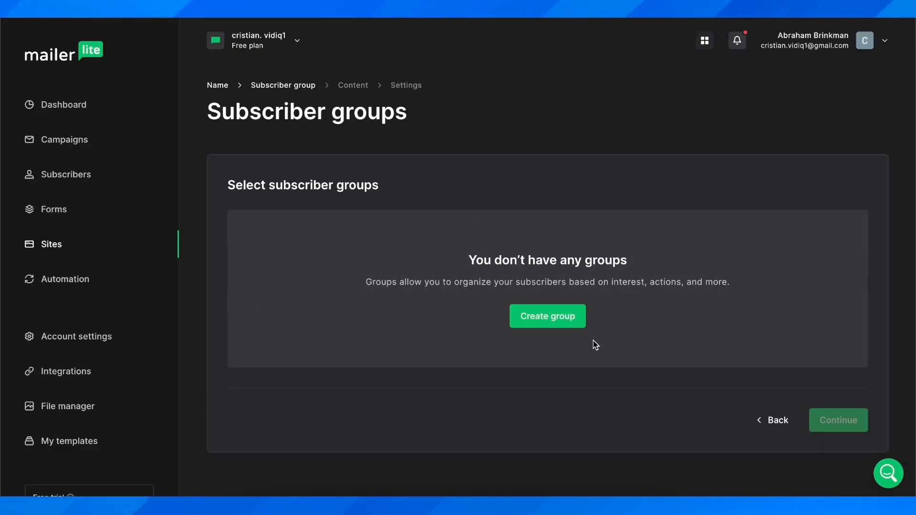
{"action": "mouse_move", "coordinate": [547, 316]}
{"action": "type", "text": "tes"}
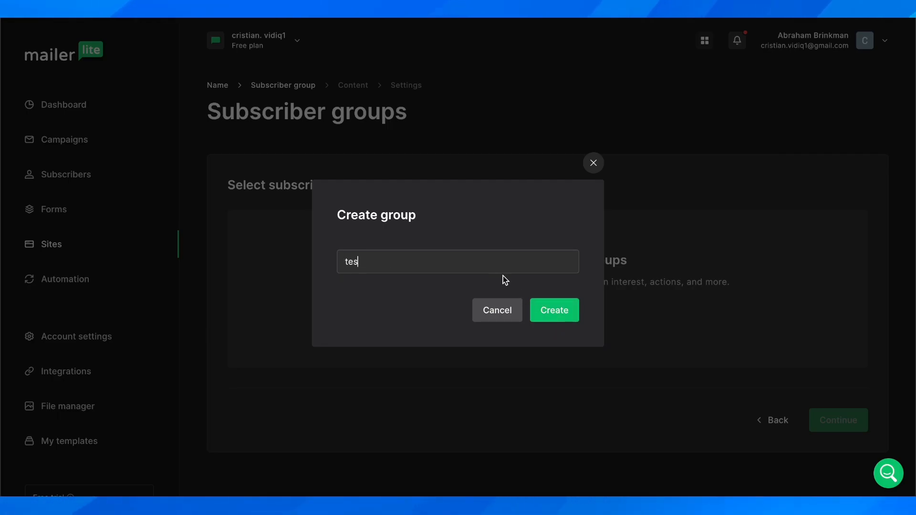
{"action": "left_click", "coordinate": [552, 310]}
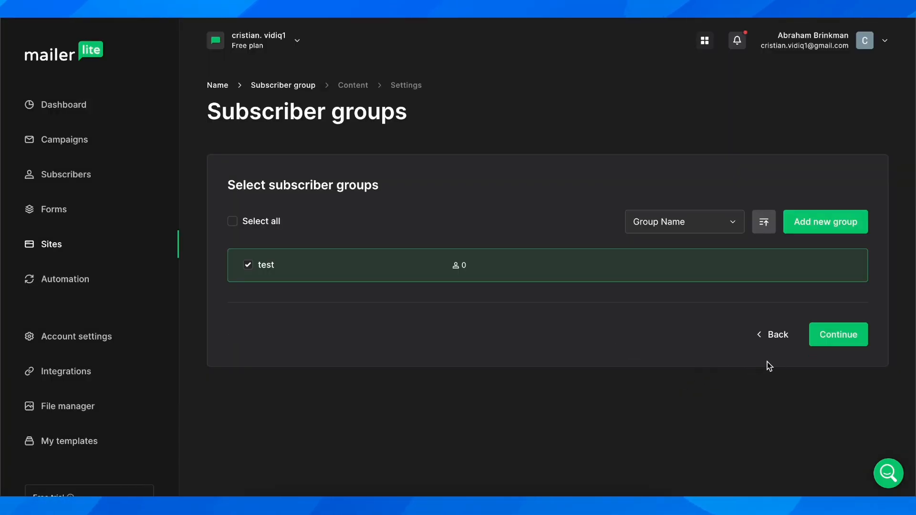
{"action": "mouse_move", "coordinate": [838, 344]}
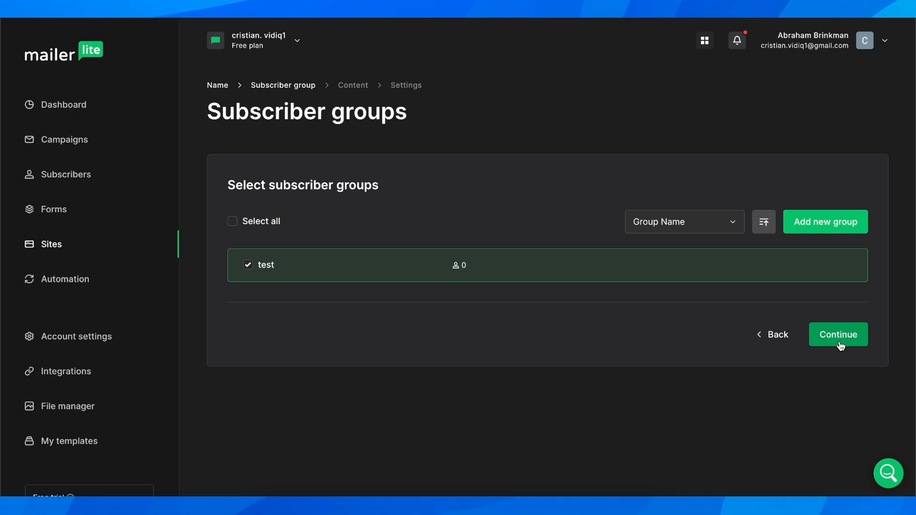
{"action": "mouse_move", "coordinate": [473, 204]}
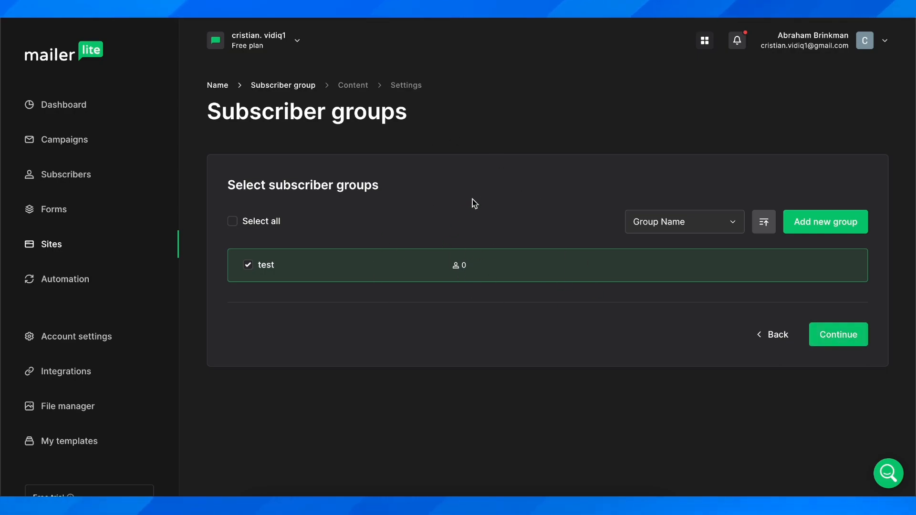
{"action": "mouse_move", "coordinate": [467, 183]}
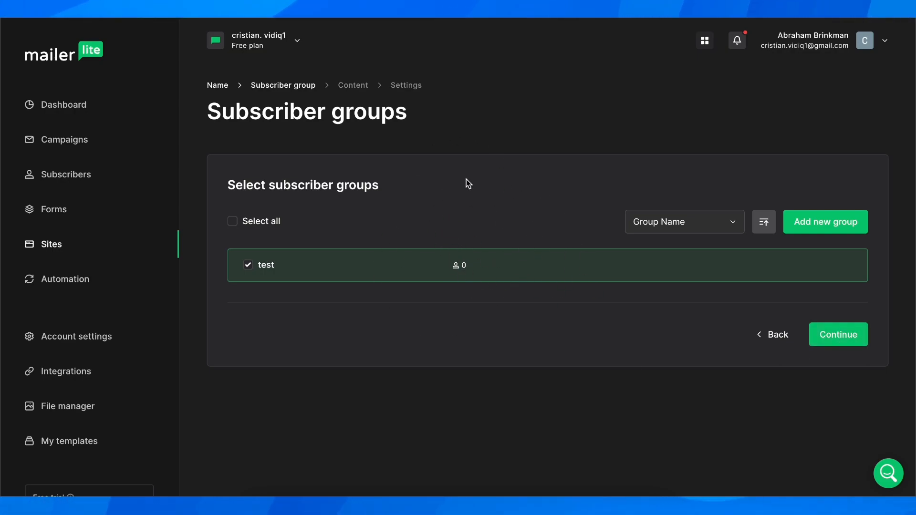
{"action": "mouse_move", "coordinate": [837, 283]}
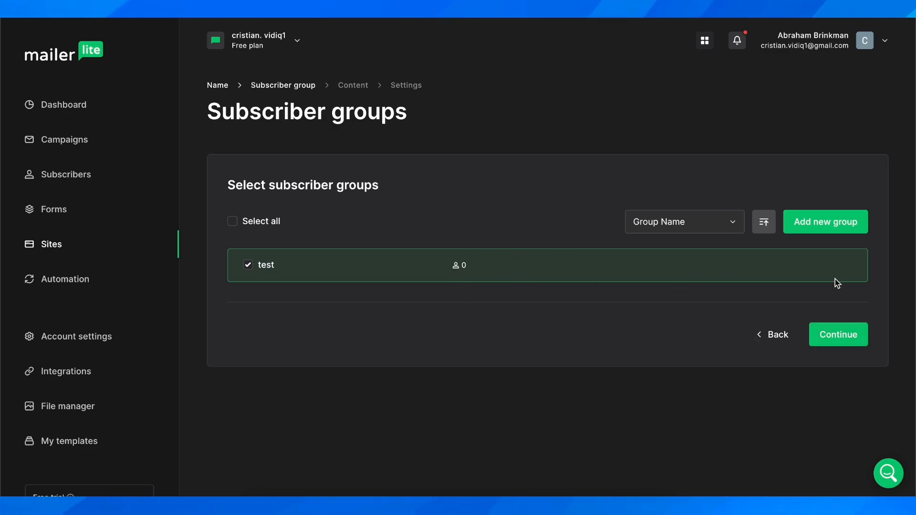
Choose the Digital product template from the gallery for the 'test' landing page.
{"action": "left_click", "coordinate": [838, 334]}
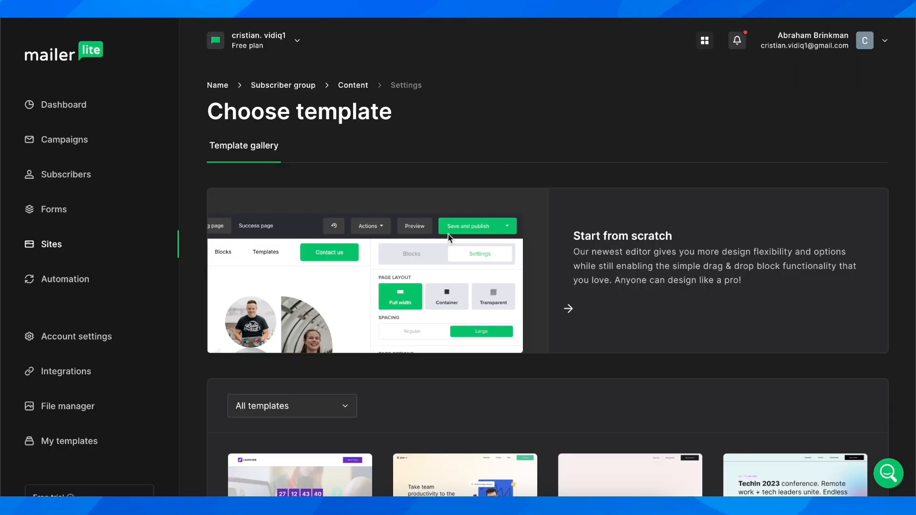
{"action": "scroll", "scroll_direction": "down", "scroll_amount": 3}
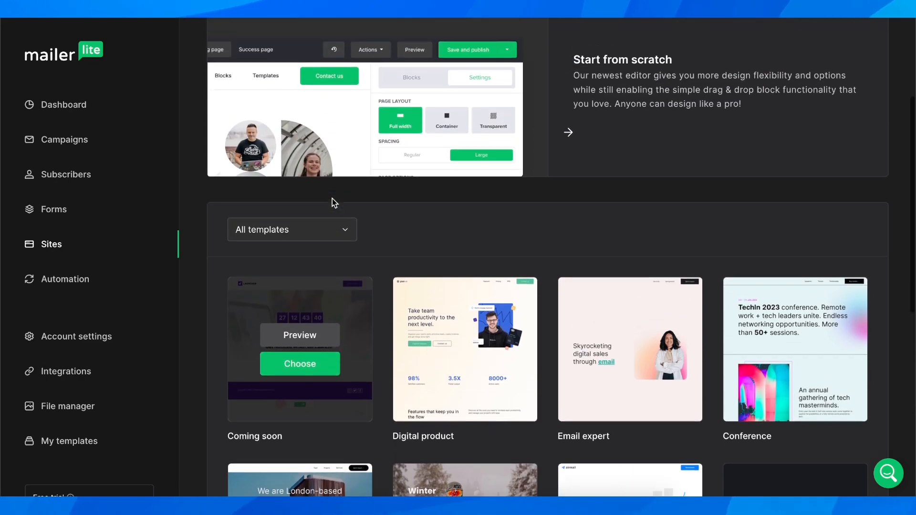
{"action": "scroll", "scroll_direction": "up", "scroll_amount": 3}
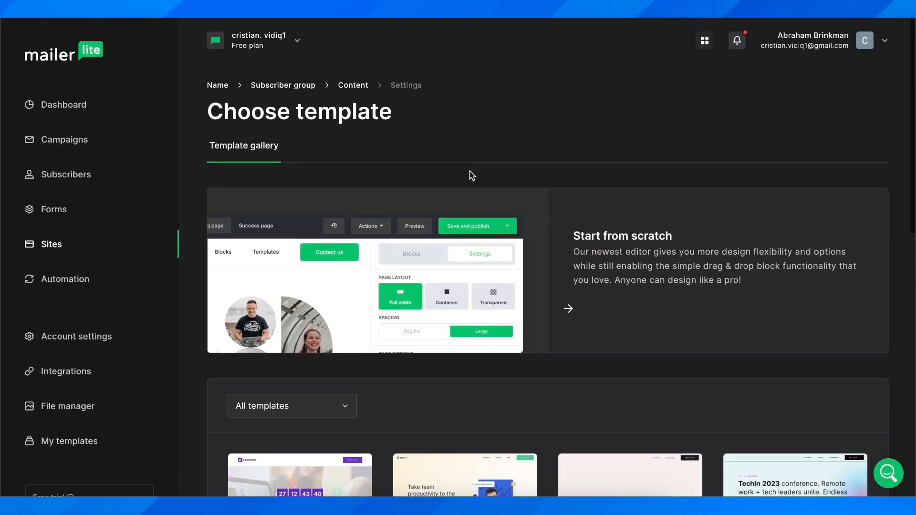
{"action": "scroll", "scroll_direction": "down", "scroll_amount": 3}
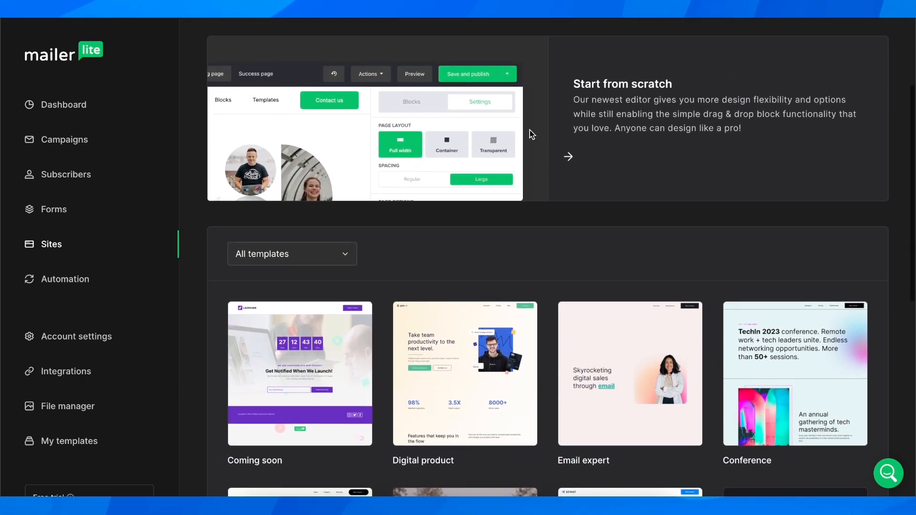
{"action": "scroll", "scroll_direction": "down", "scroll_amount": 3}
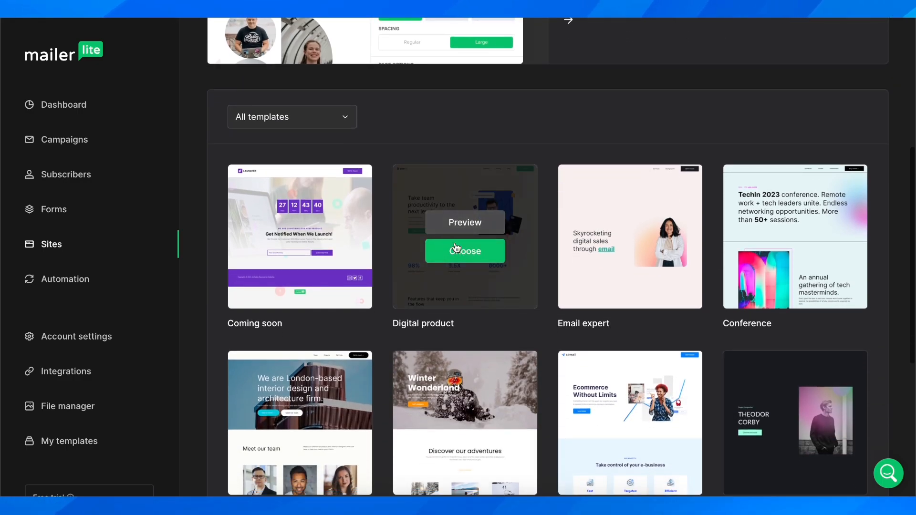
{"action": "mouse_move", "coordinate": [490, 166]}
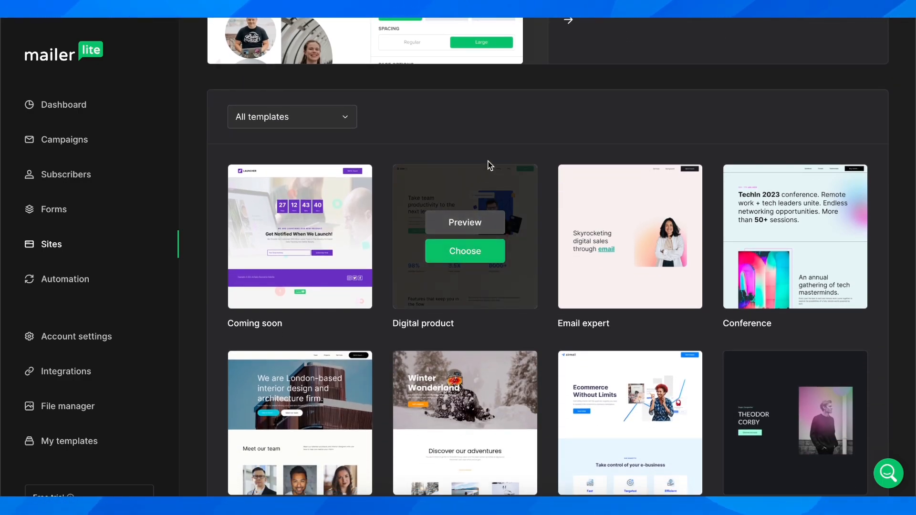
{"action": "left_click", "coordinate": [464, 251]}
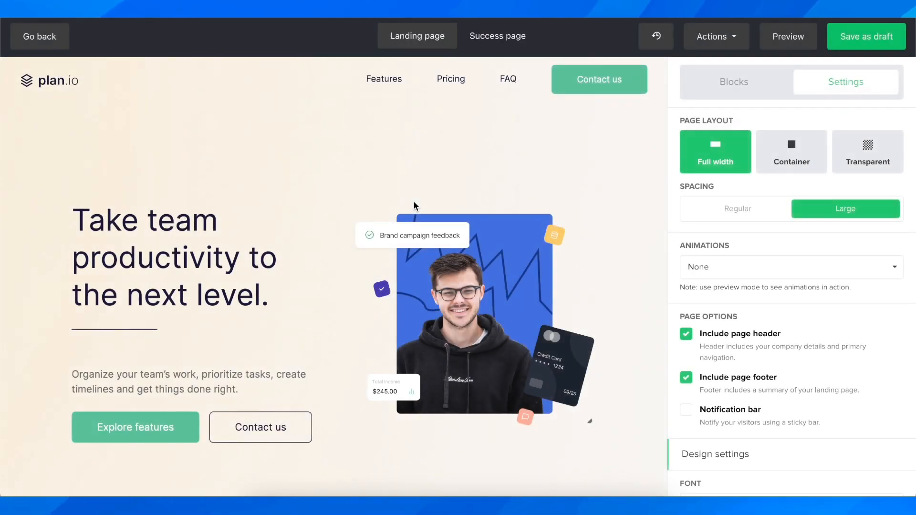
{"action": "mouse_move", "coordinate": [516, 202]}
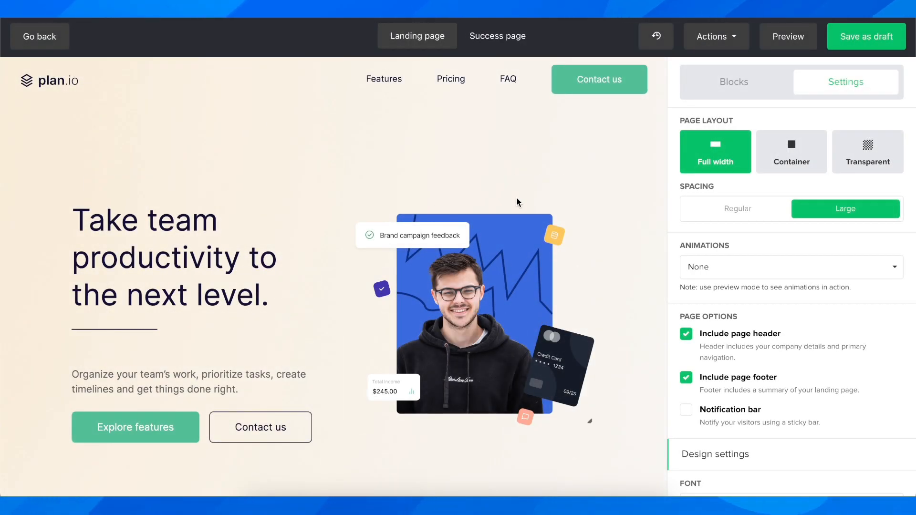
Scroll the plan.io template in the editor, check the Actions menu, and preview it.
{"action": "scroll", "scroll_direction": "down", "scroll_amount": 3}
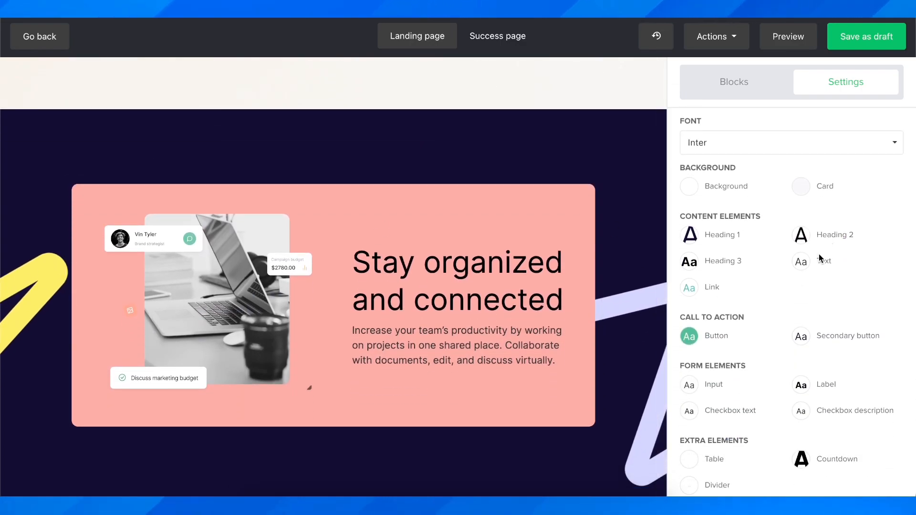
{"action": "left_click", "coordinate": [715, 36]}
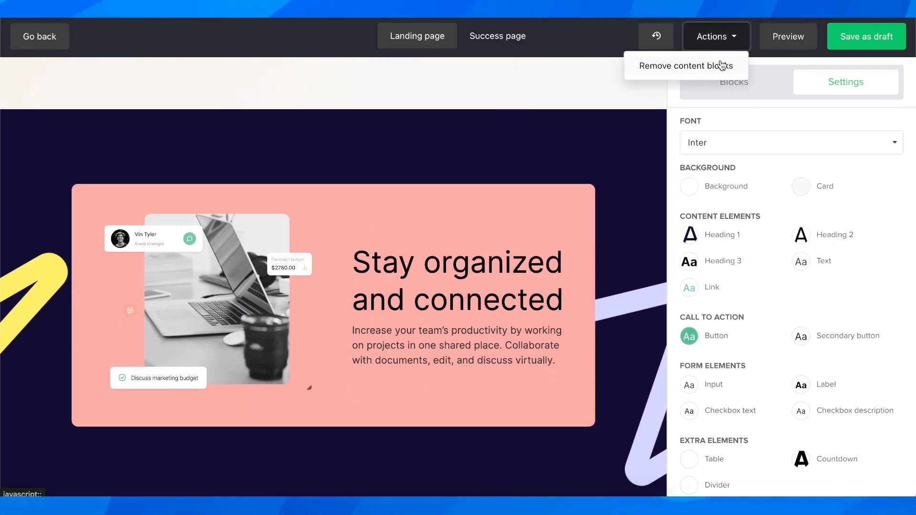
{"action": "left_click", "coordinate": [787, 36]}
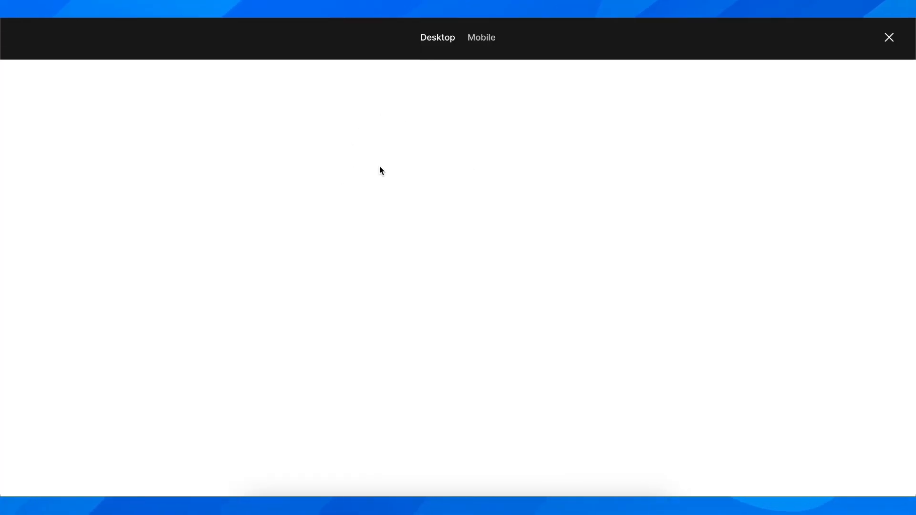
{"action": "left_click", "coordinate": [481, 35]}
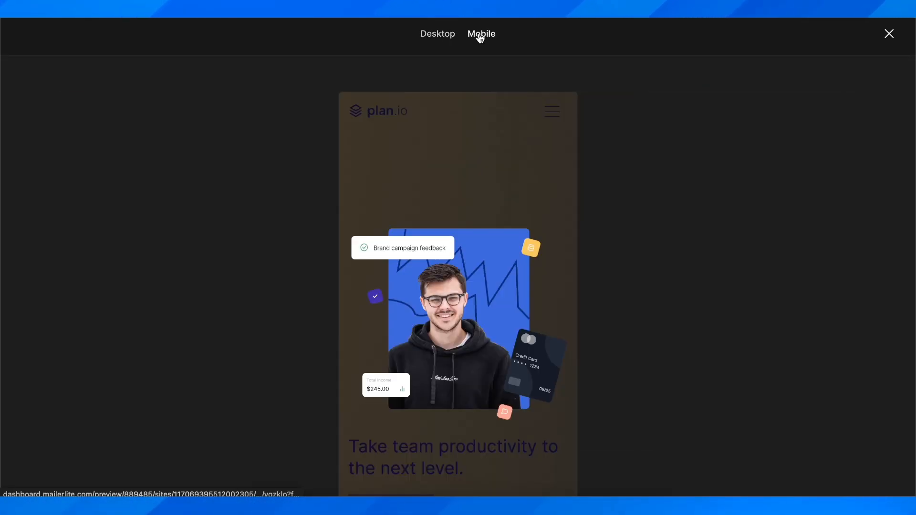
{"action": "left_click", "coordinate": [888, 33]}
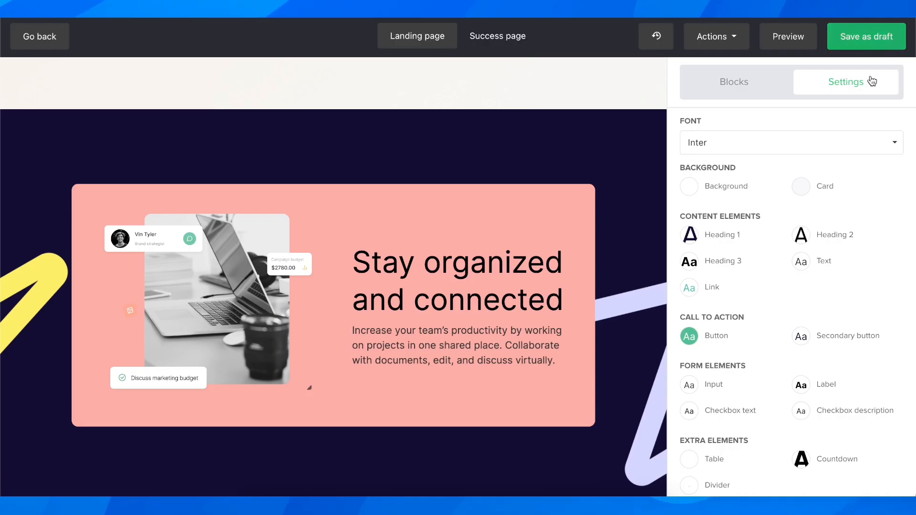
{"action": "scroll", "scroll_direction": "down", "scroll_amount": 3}
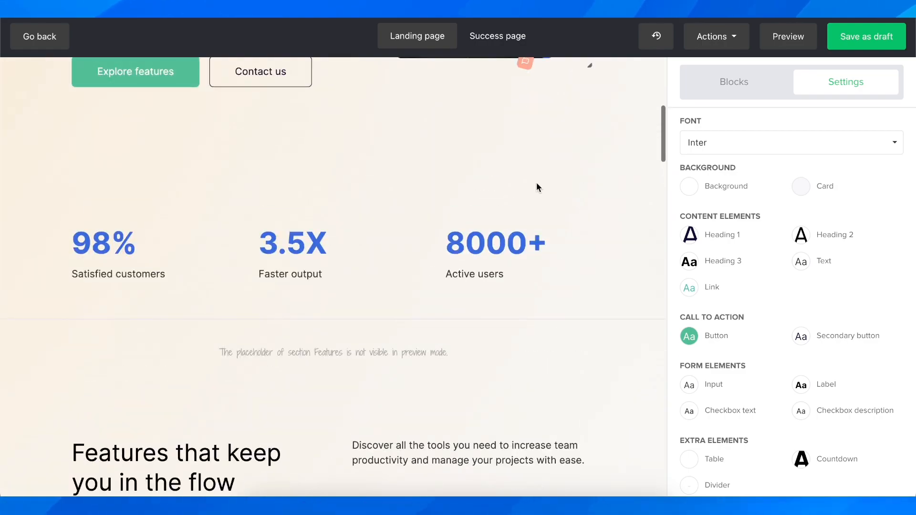
{"action": "scroll", "scroll_direction": "up", "scroll_amount": 3}
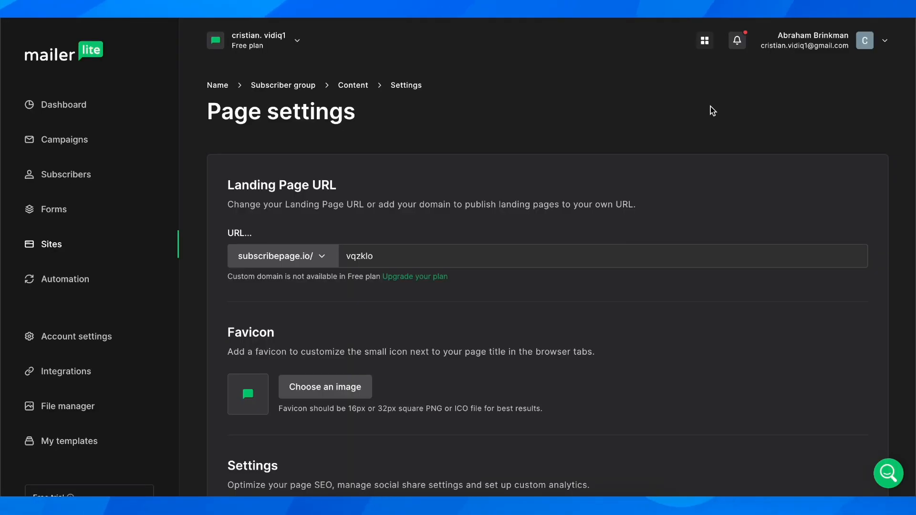
Save page settings with URL subscribepage.io/vqzklo and empty SEO fields.
{"action": "scroll", "scroll_direction": "down", "scroll_amount": 3}
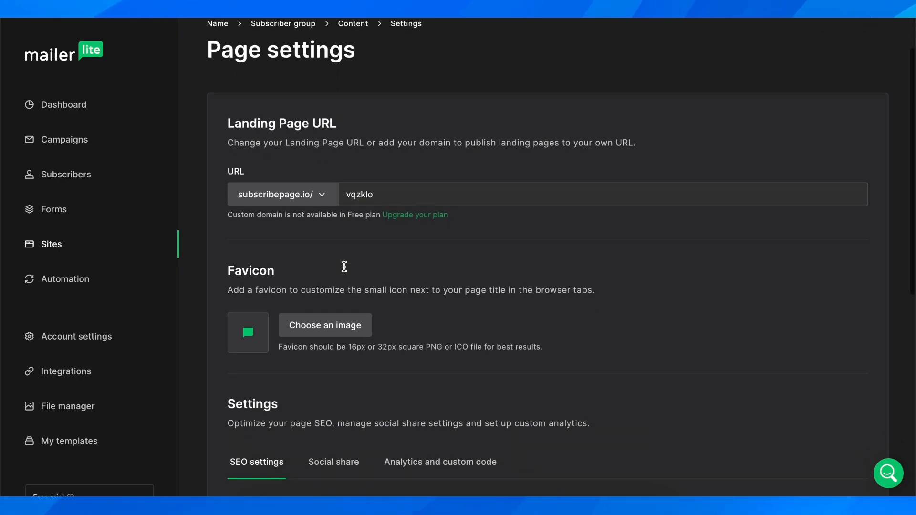
{"action": "scroll", "scroll_direction": "down", "scroll_amount": 3}
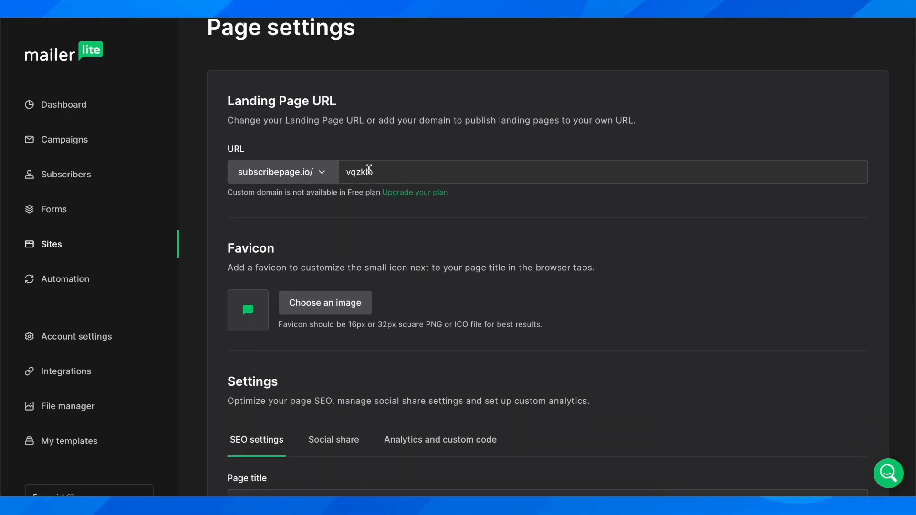
{"action": "scroll", "scroll_direction": "down", "scroll_amount": 3}
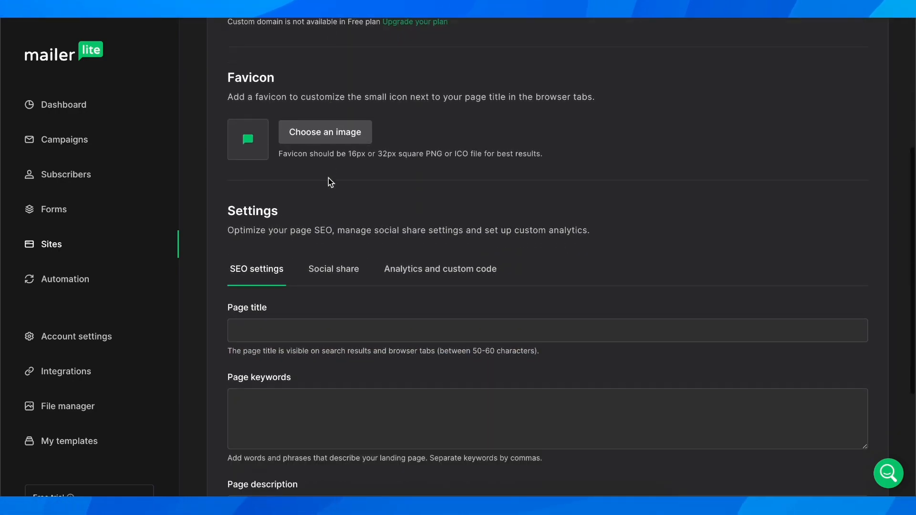
{"action": "scroll", "scroll_direction": "up", "scroll_amount": 3}
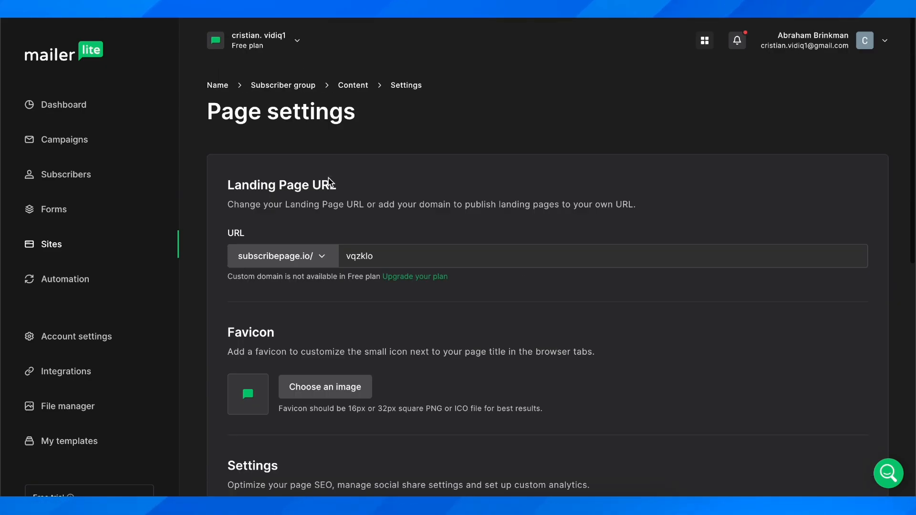
{"action": "scroll", "scroll_direction": "down", "scroll_amount": 3}
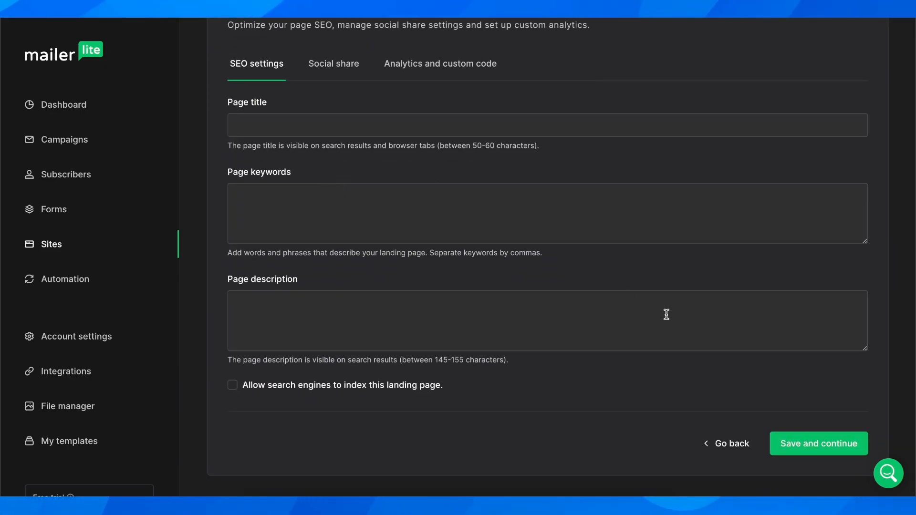
{"action": "left_click", "coordinate": [818, 443]}
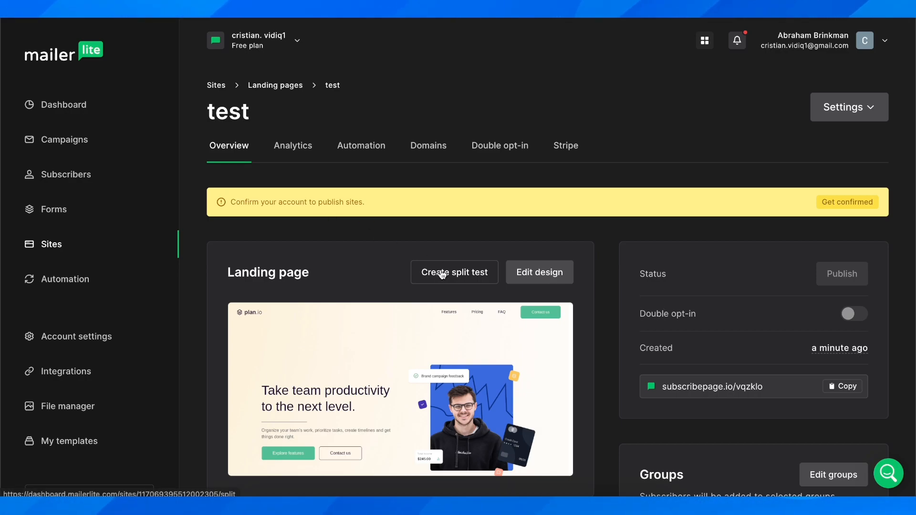
{"action": "scroll", "scroll_direction": "down", "scroll_amount": 3}
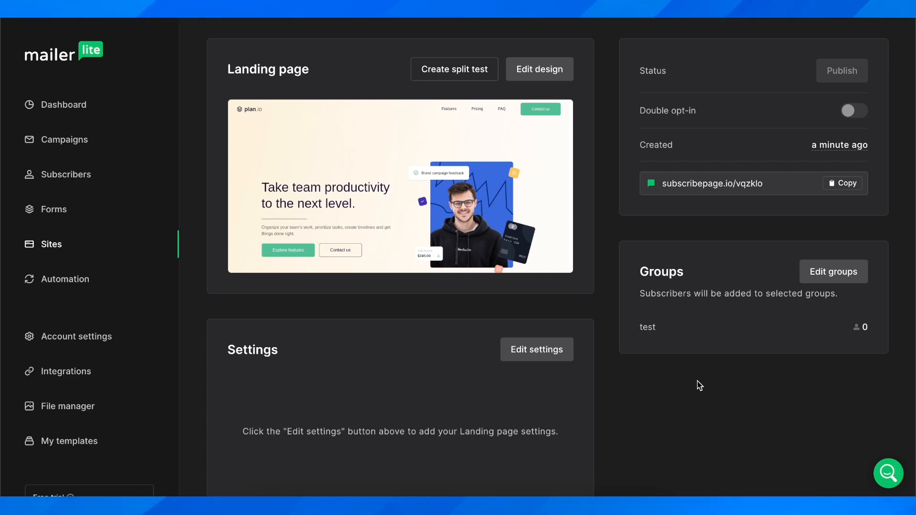
{"action": "mouse_move", "coordinate": [601, 386]}
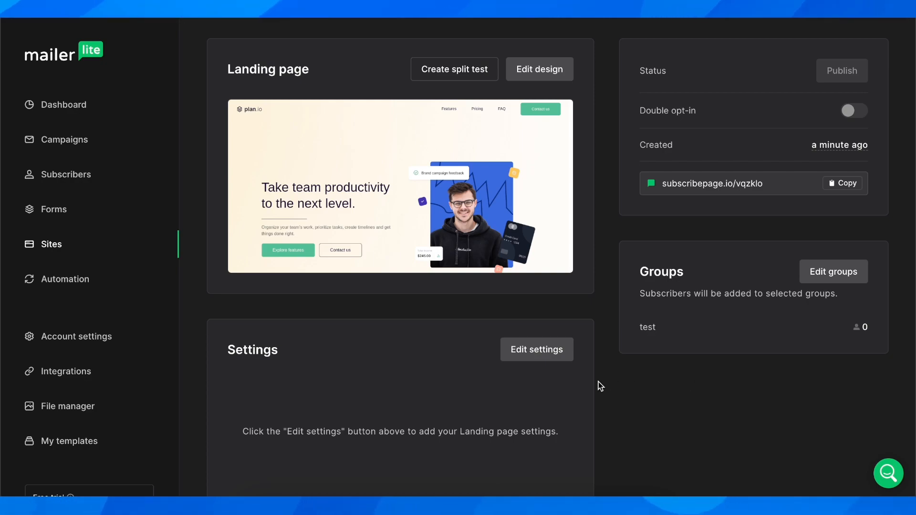